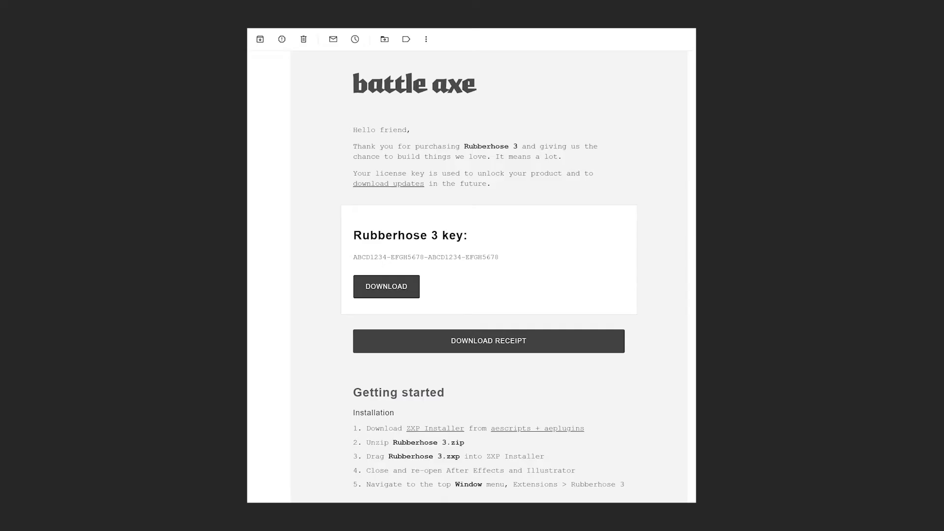
{"action": "mouse_move", "coordinate": [388, 289]}
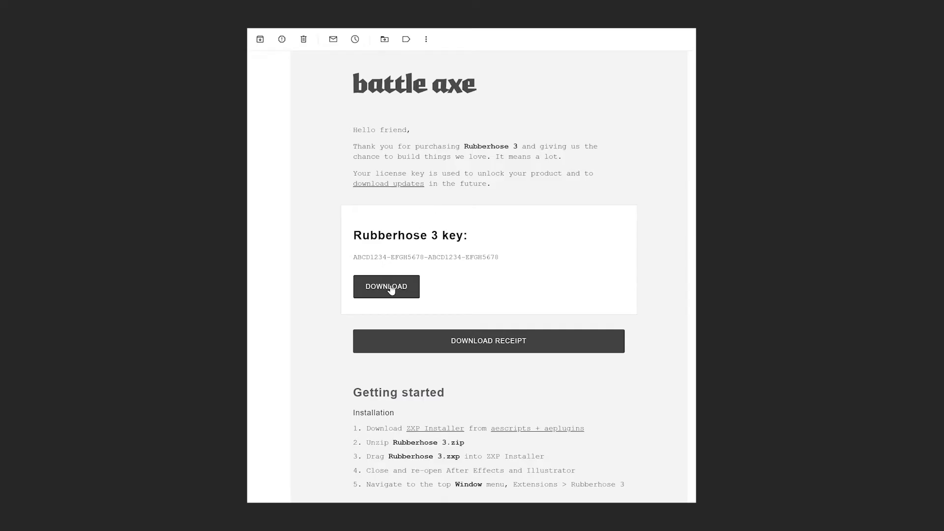
Download the Rubberhose 3 product files from the Gmail purchase email.
{"action": "left_click", "coordinate": [385, 286]}
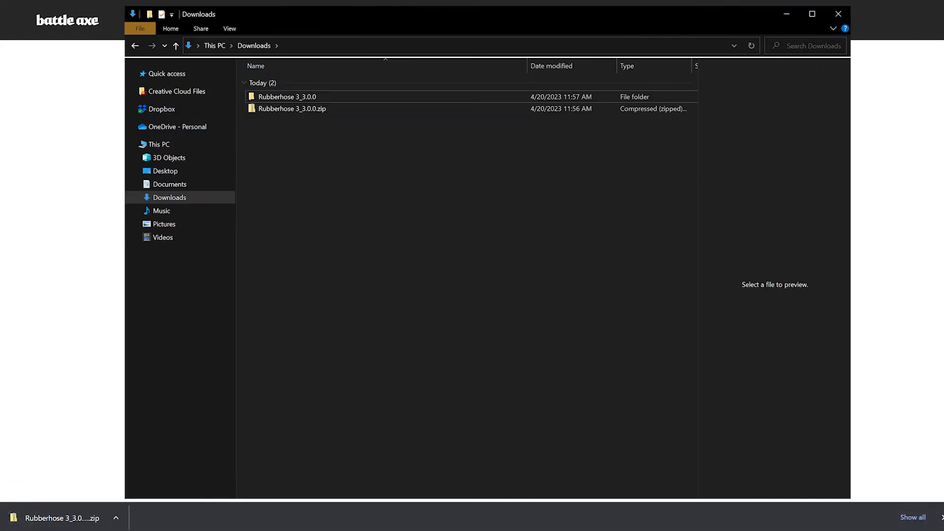
Select Rubberhose3.zxp inside the extracted Rubberhose 3_3.0.0 folder in Downloads.
{"action": "double_click", "coordinate": [286, 96]}
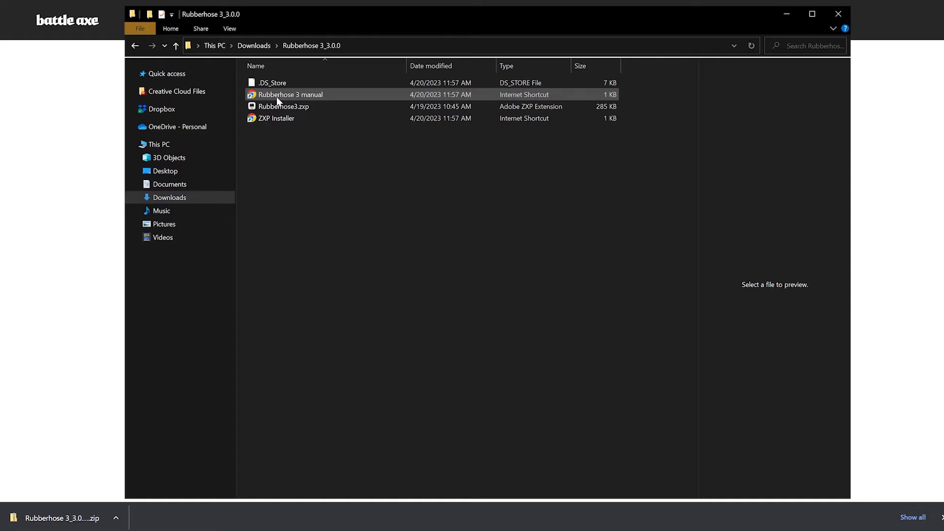
{"action": "left_click", "coordinate": [283, 106]}
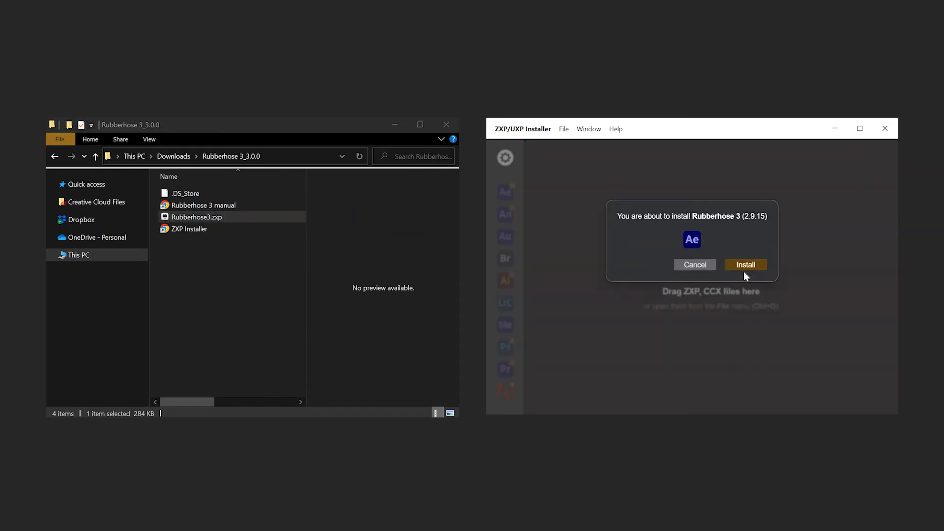
Install Rubberhose 3 for After Effects and dismiss the success notice.
{"action": "left_click", "coordinate": [744, 265]}
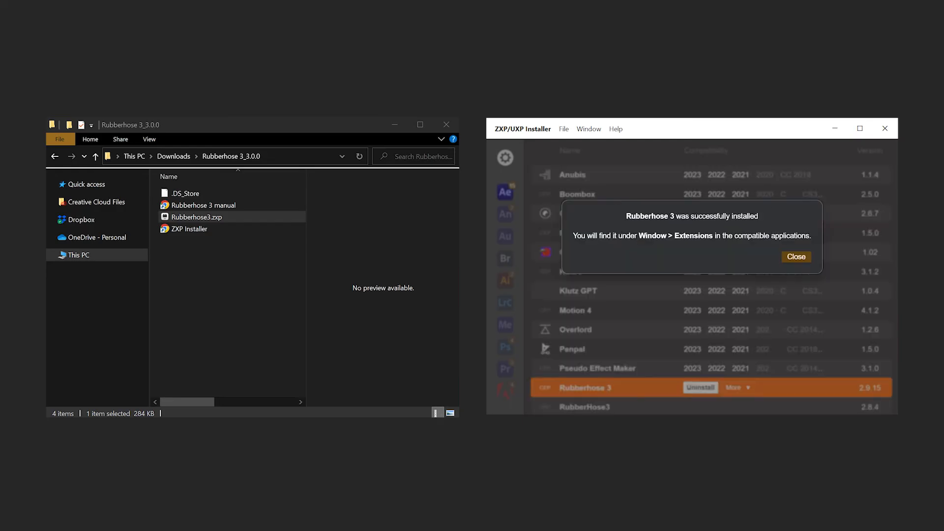
{"action": "left_click", "coordinate": [203, 23]}
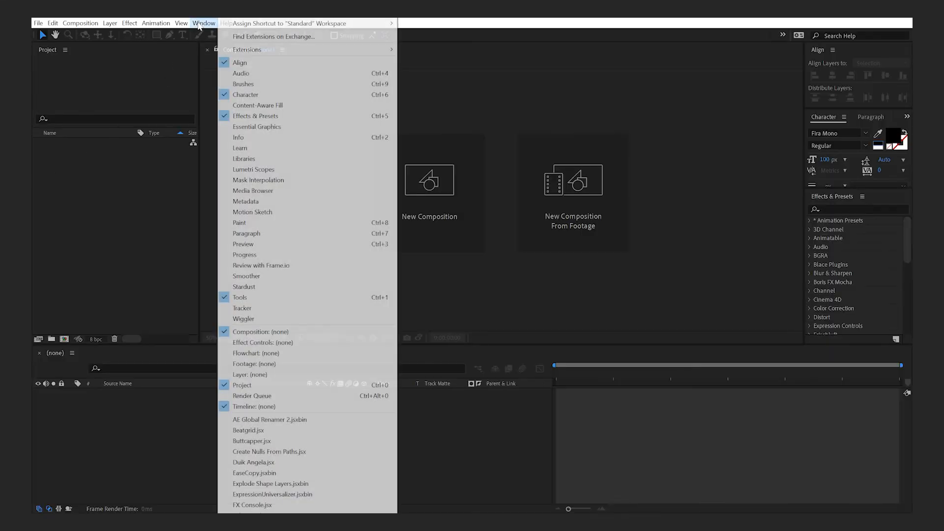
{"action": "mouse_move", "coordinate": [246, 49]}
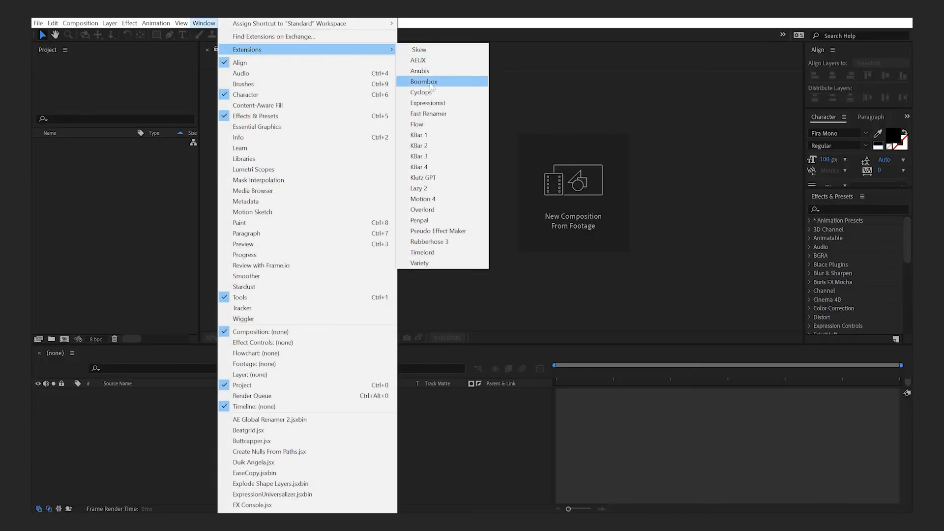